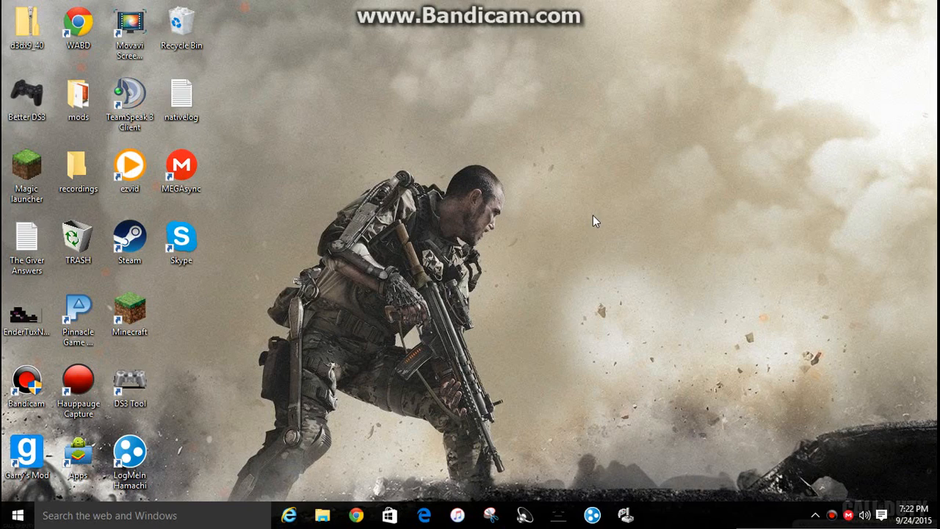
{"action": "mouse_move", "coordinate": [454, 178]}
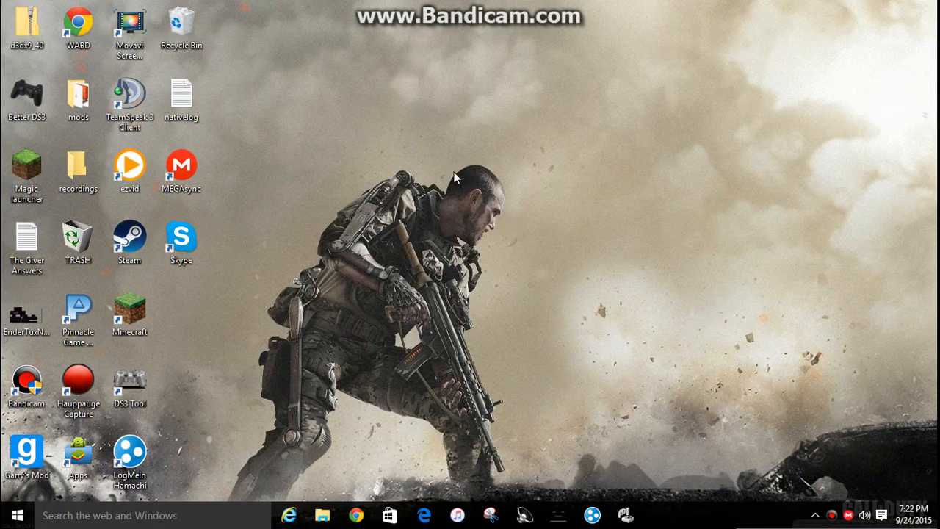
{"action": "mouse_move", "coordinate": [227, 102]}
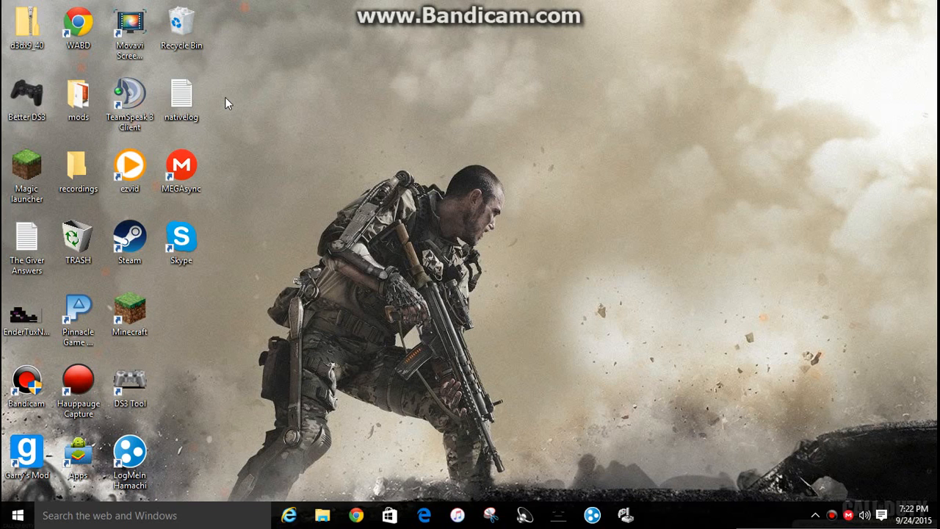
{"action": "mouse_move", "coordinate": [389, 131]}
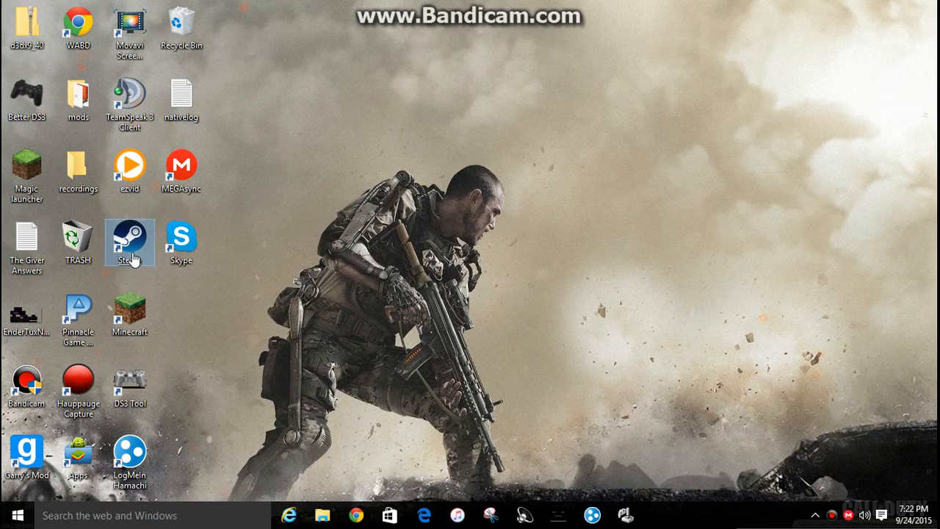
- Launch Steam from the desktop shortcut, return to the store front and try starting Garry's Mod
{"action": "double_click", "coordinate": [129, 236]}
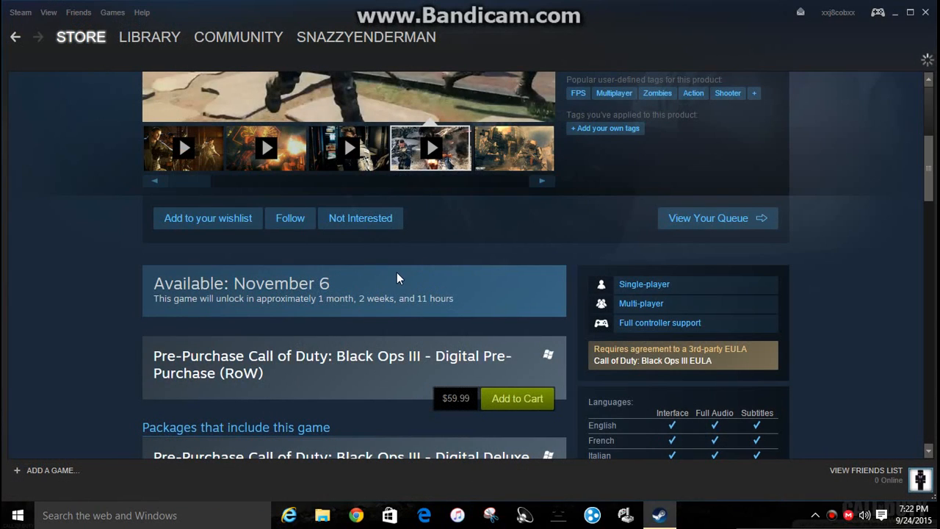
{"action": "left_click", "coordinate": [80, 36]}
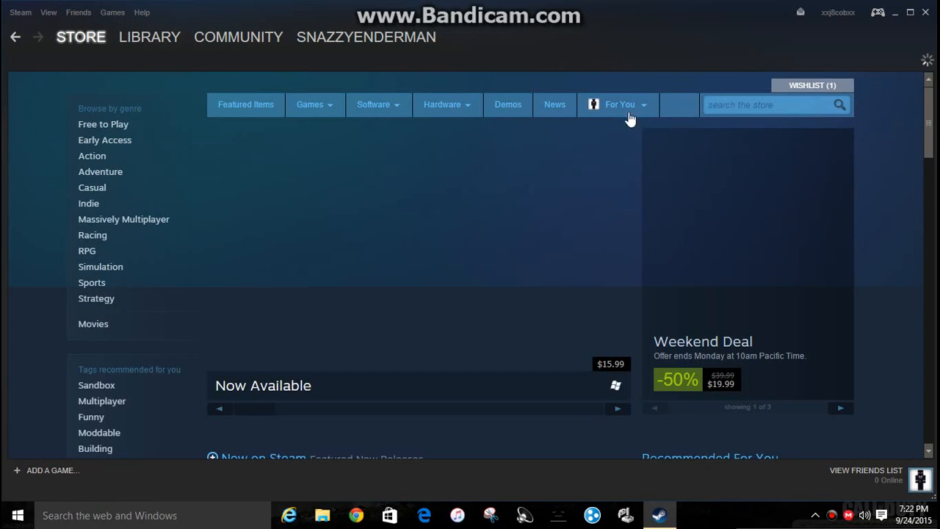
{"action": "left_click", "coordinate": [620, 104]}
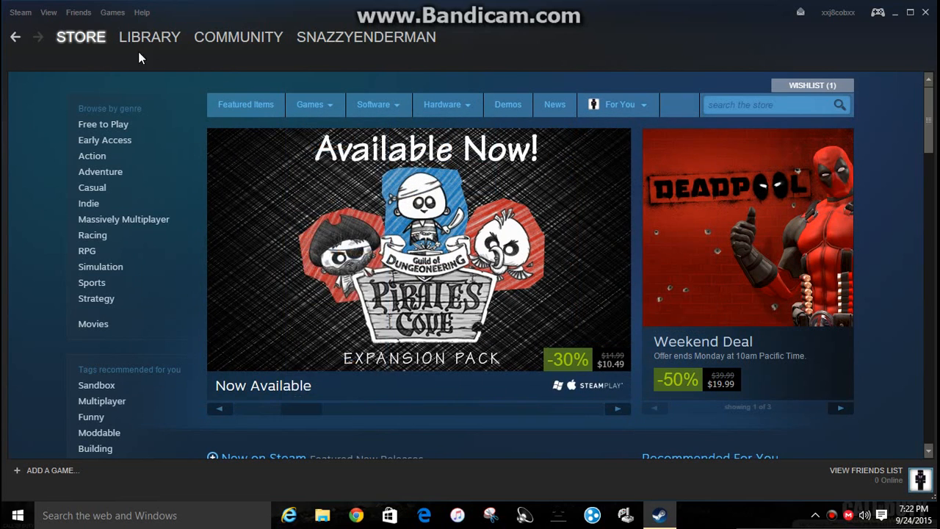
{"action": "left_click", "coordinate": [238, 37]}
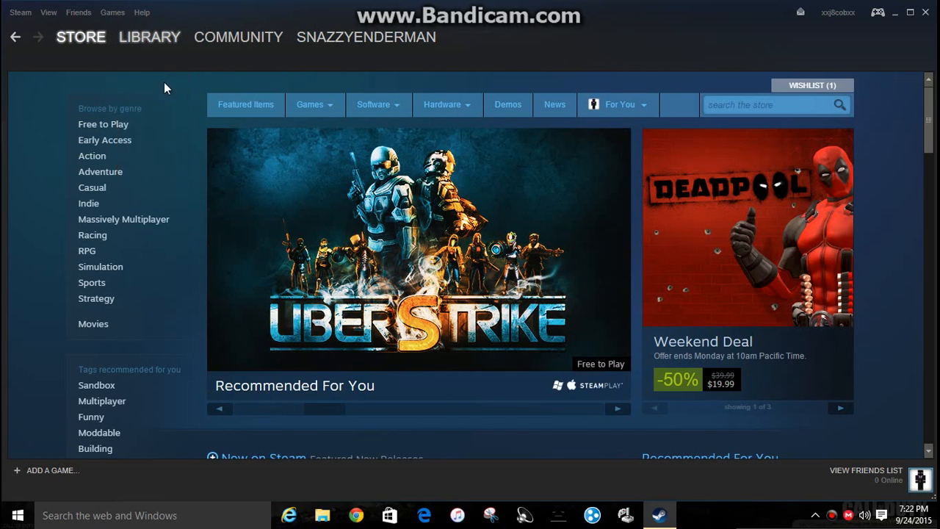
{"action": "left_click", "coordinate": [150, 37]}
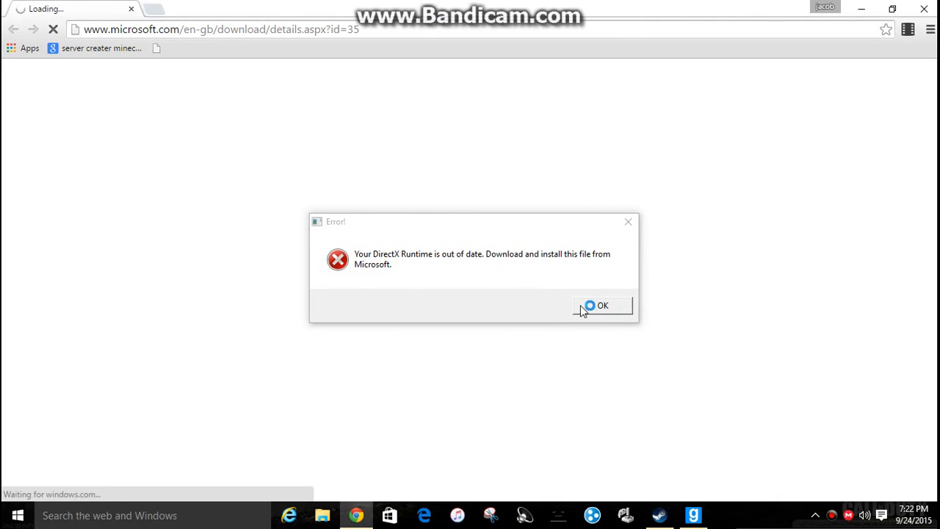
- Dismiss the out-of-date DirectX Runtime error with OK
{"action": "left_click", "coordinate": [602, 306]}
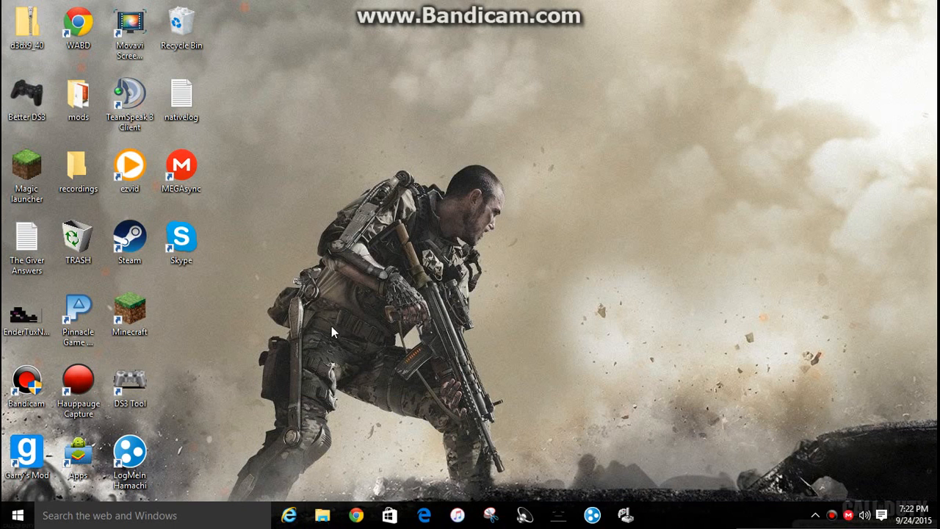
- Browse This PC > Local Disk (C:) > Program Files (x86) > Steam in File Explorer
{"action": "left_click", "coordinate": [322, 515]}
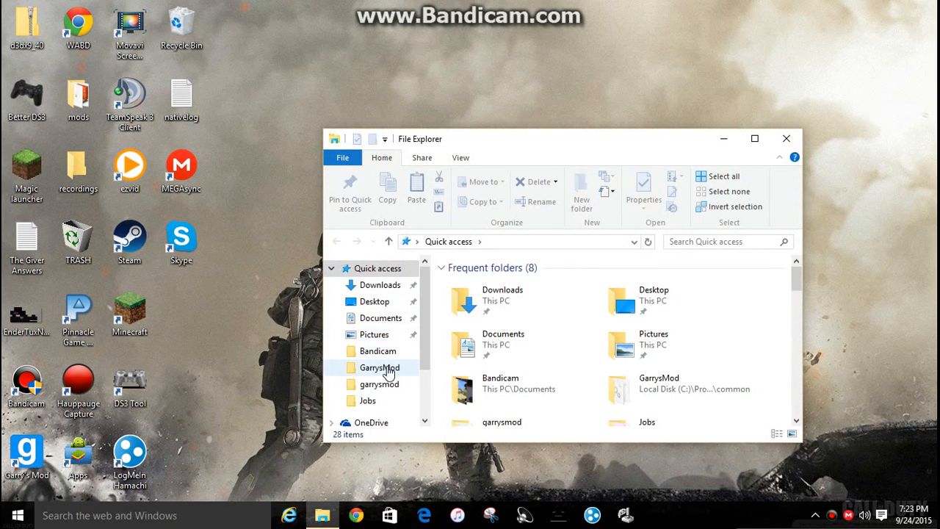
{"action": "scroll", "scroll_direction": "down", "scroll_amount": 3}
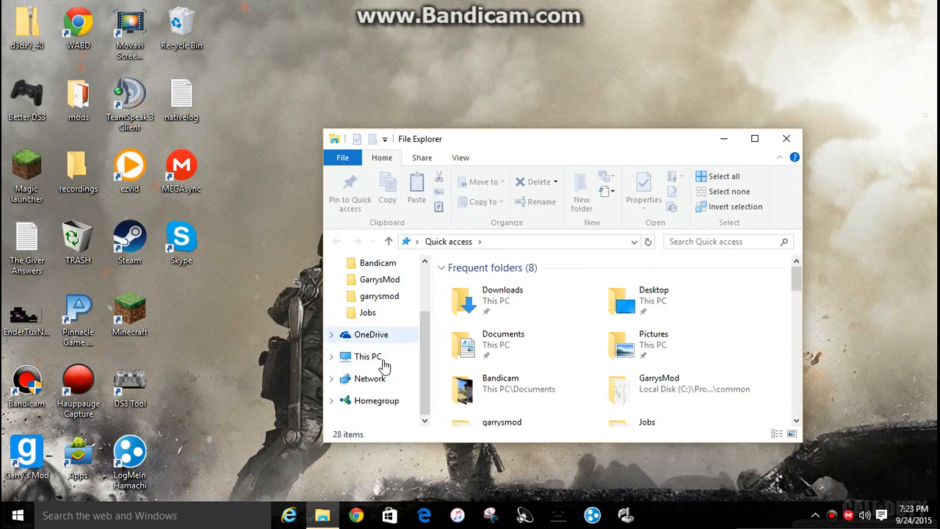
{"action": "left_click", "coordinate": [368, 357]}
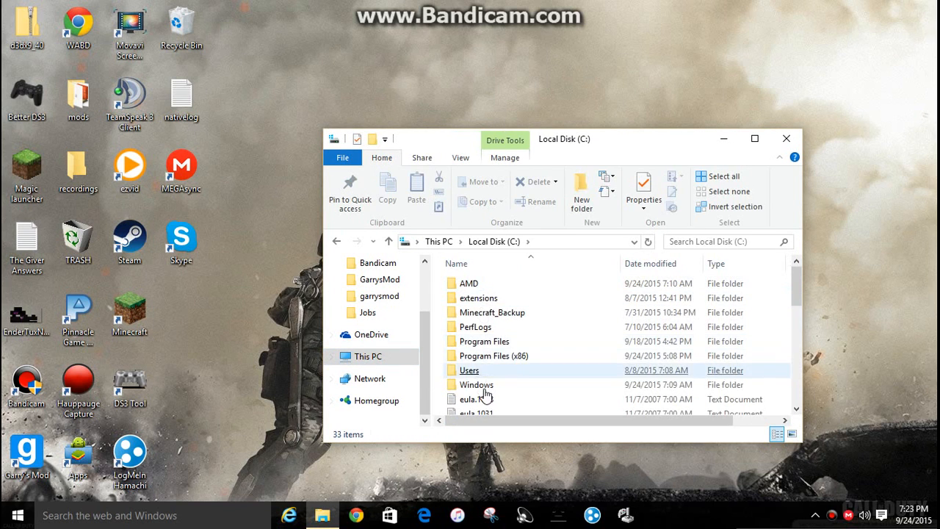
{"action": "double_click", "coordinate": [493, 356]}
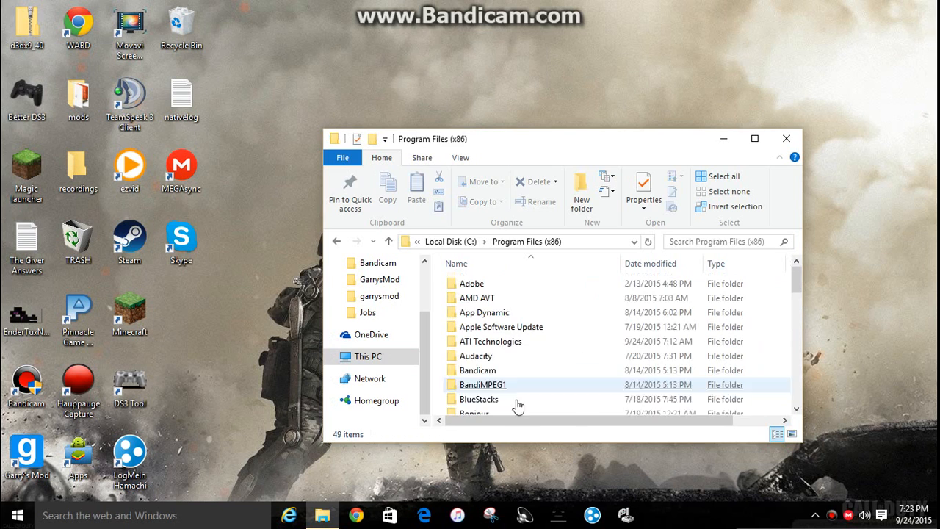
{"action": "scroll", "scroll_direction": "down", "scroll_amount": 3}
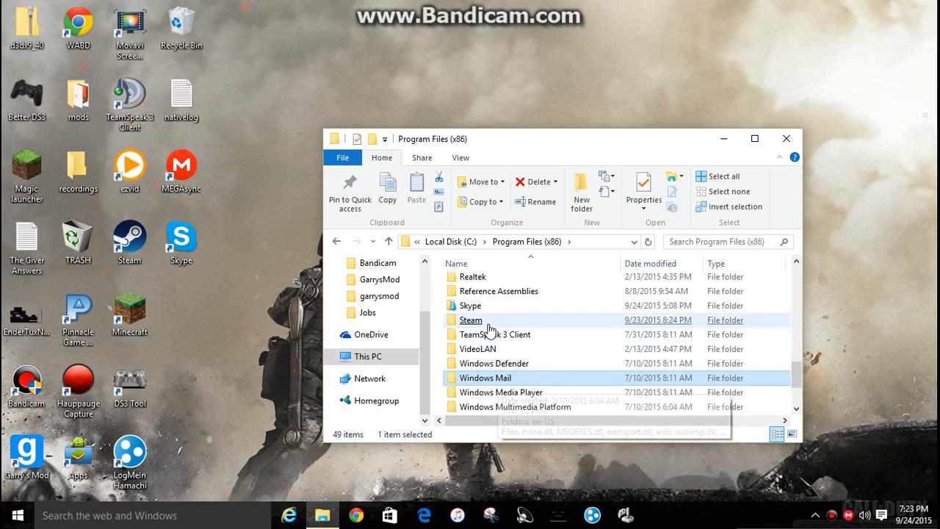
{"action": "double_click", "coordinate": [470, 320]}
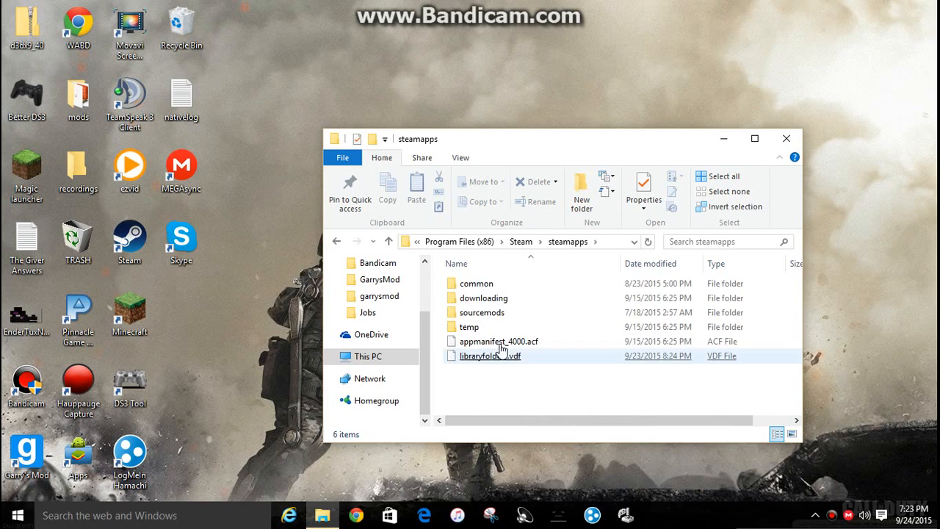
- Navigate into steamapps > common > GarrysMod and move the d3dx9_40 desktop folder into view
{"action": "double_click", "coordinate": [476, 282]}
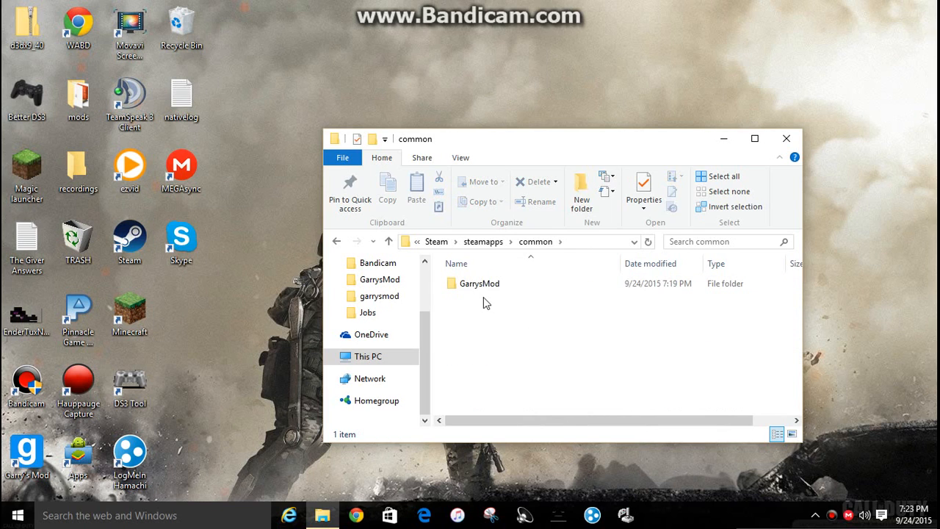
{"action": "double_click", "coordinate": [479, 282]}
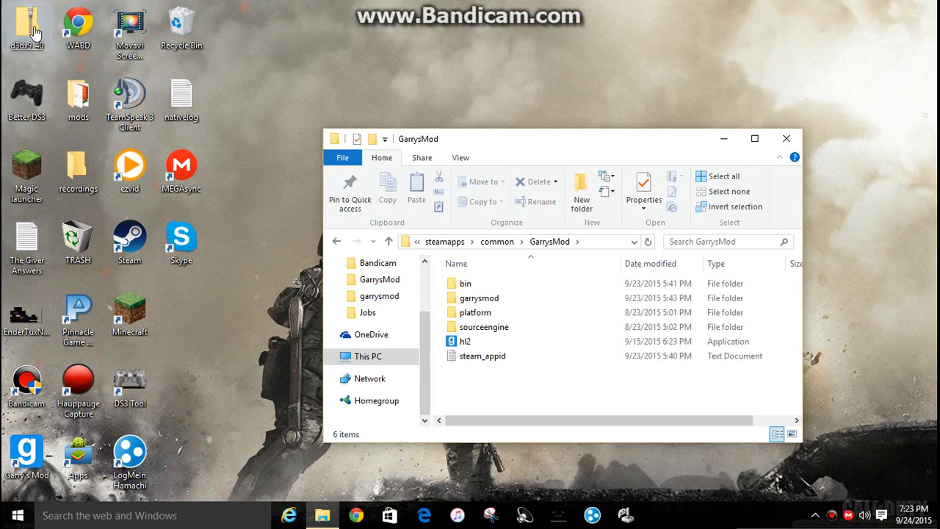
{"action": "left_click_drag", "start_coordinate": [27, 26], "coordinate": [285, 26]}
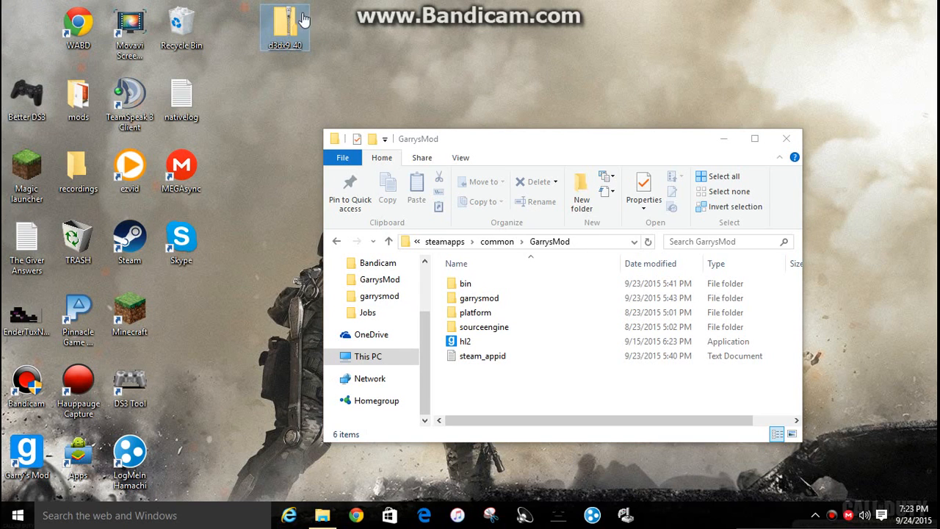
- Open the d3dx9_40 folder in a second Explorer window beside GarrysMod
{"action": "double_click", "coordinate": [285, 26]}
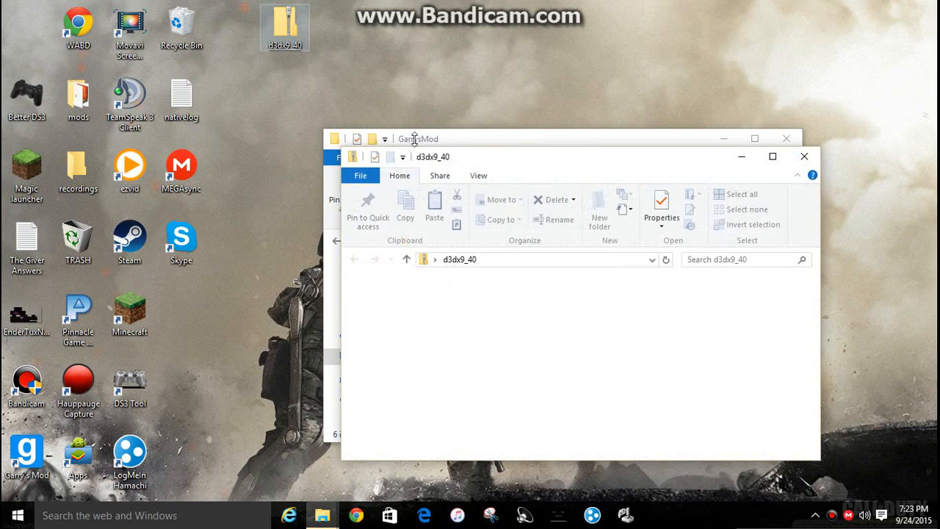
{"action": "left_click", "coordinate": [773, 156]}
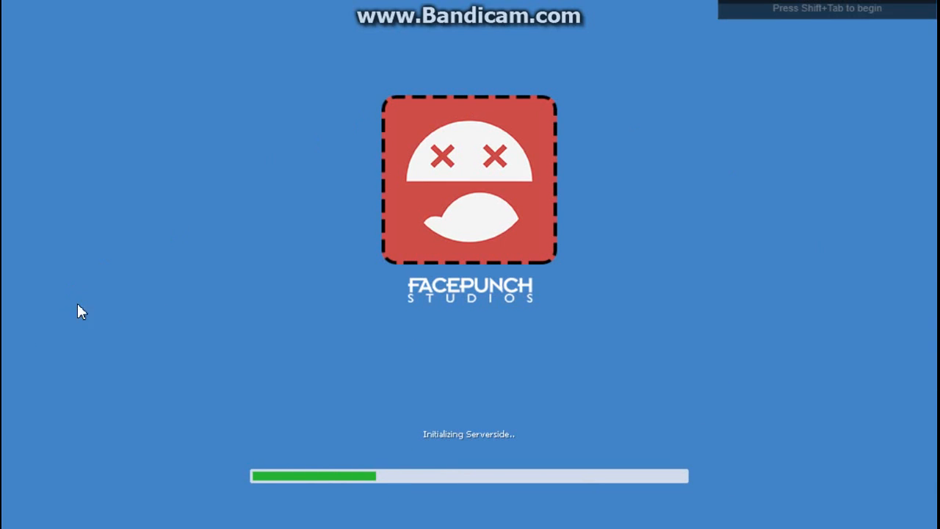
{"action": "mouse_move", "coordinate": [404, 358]}
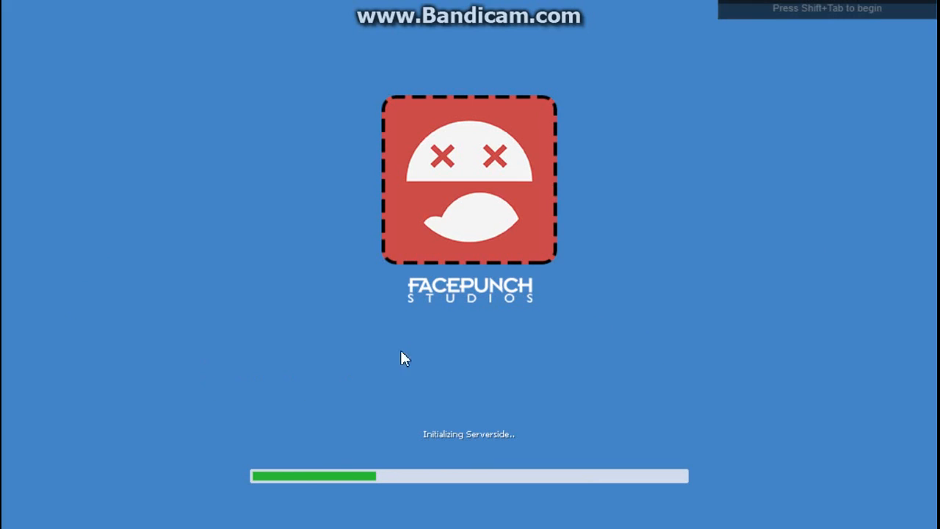